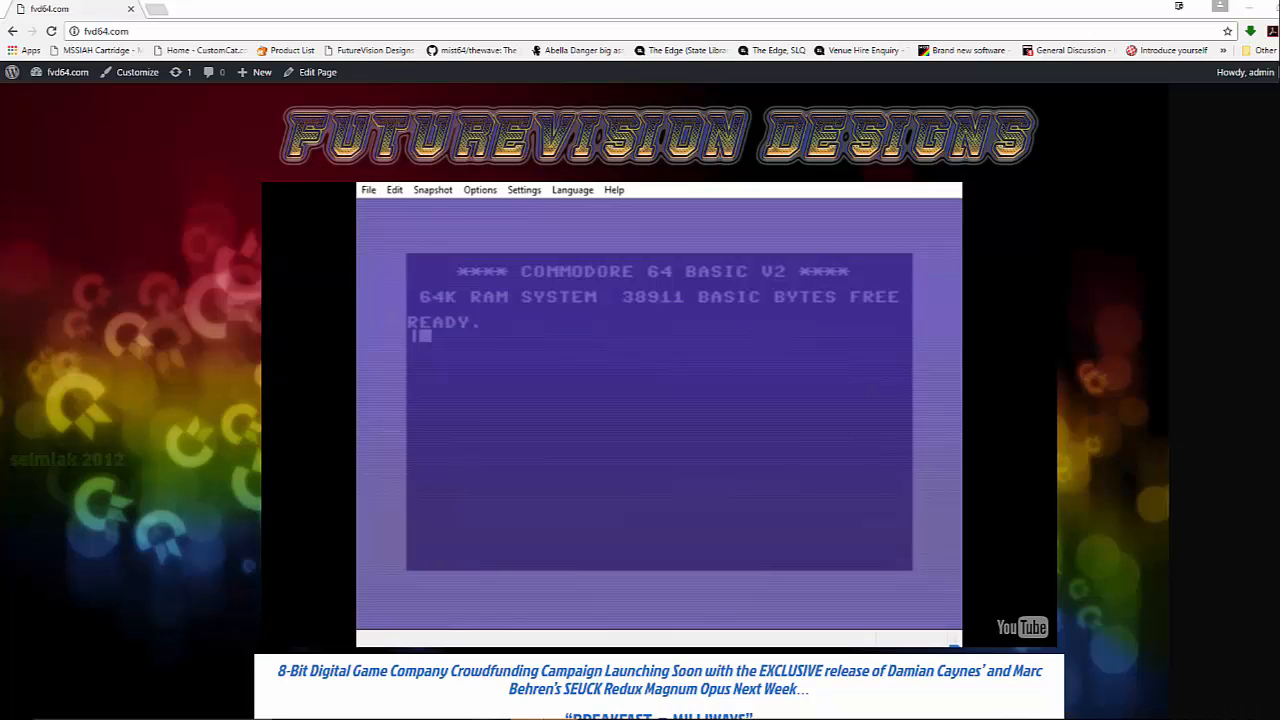
pyautogui.moveTo(740, 484)
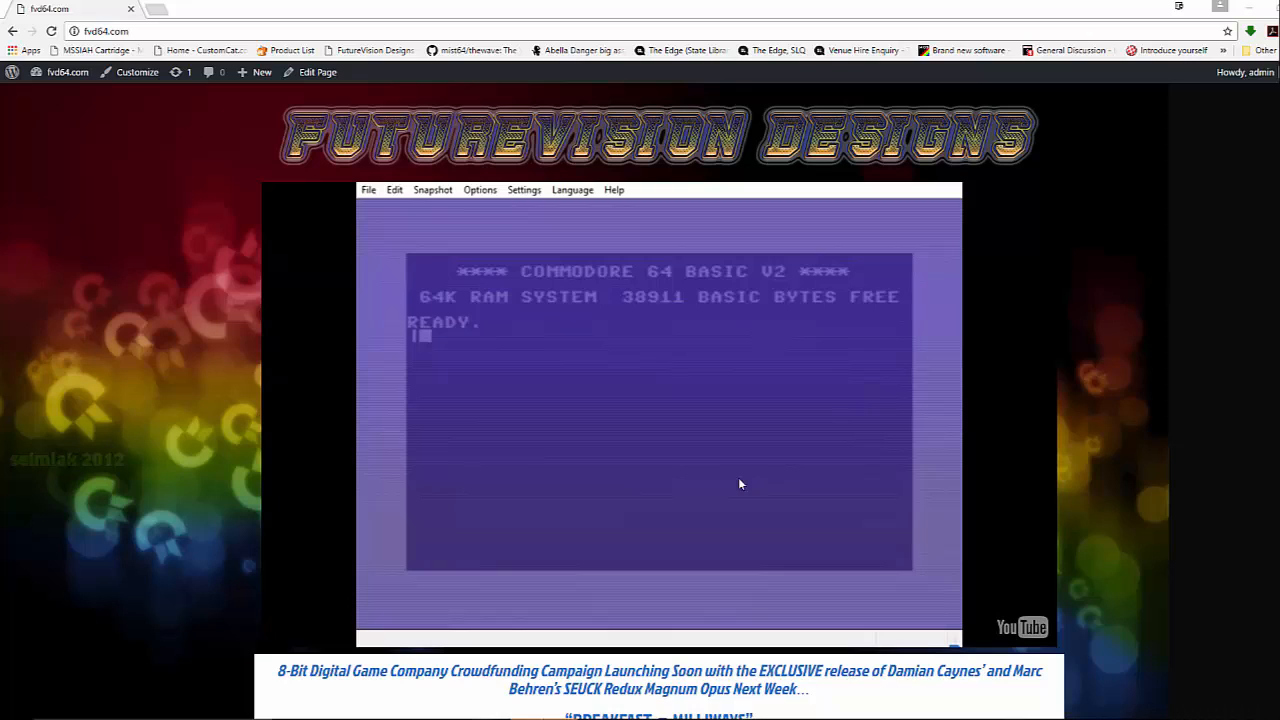
pyautogui.moveTo(828, 500)
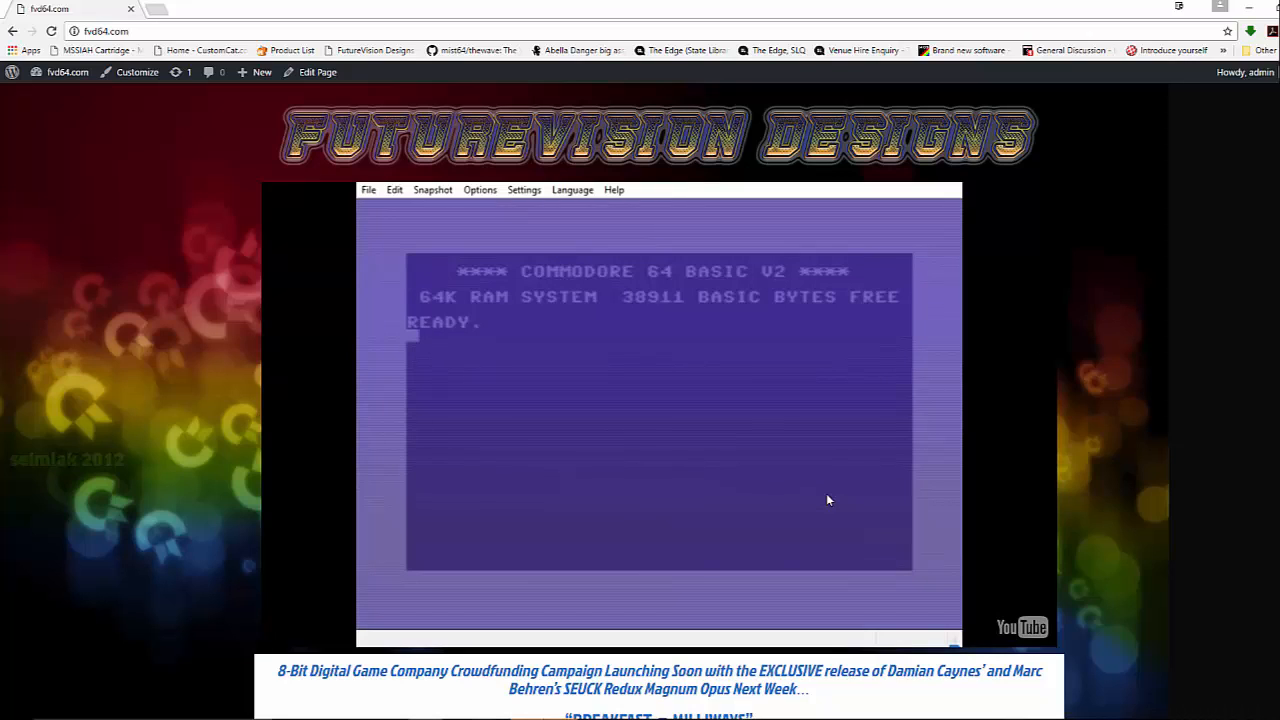
pyautogui.write('HELLO WORLD')
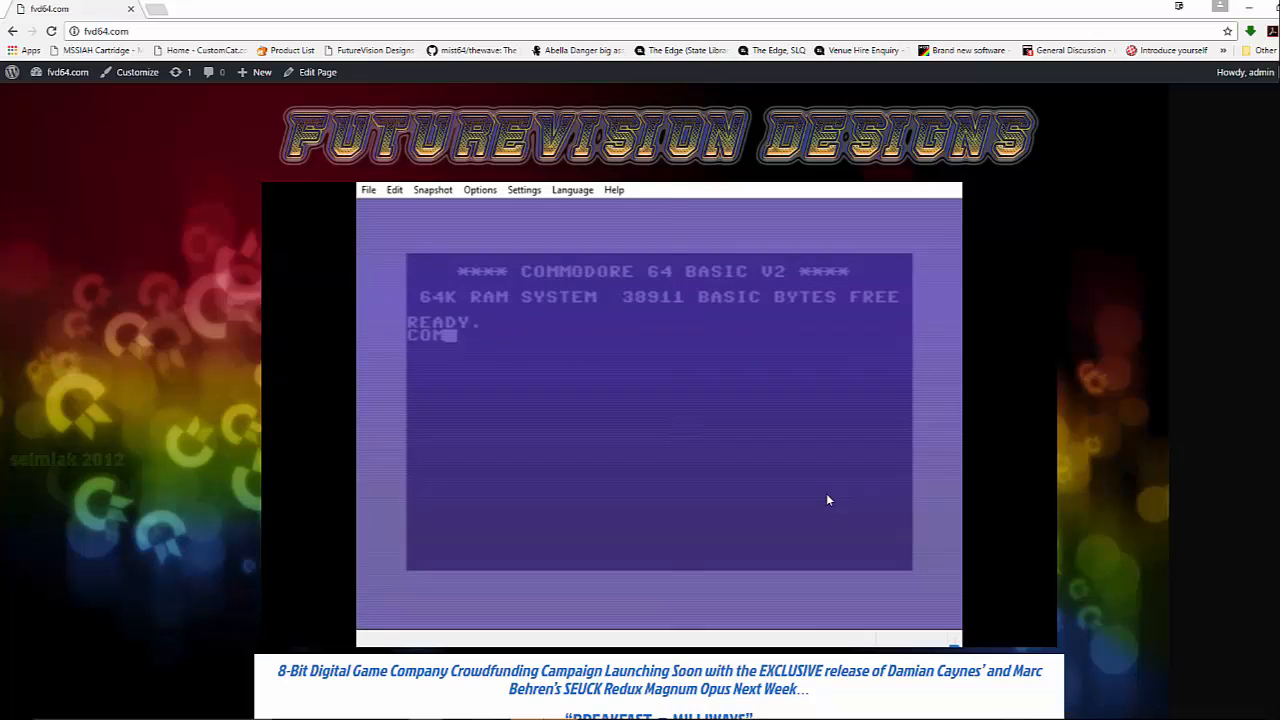
pyautogui.write('REVE')
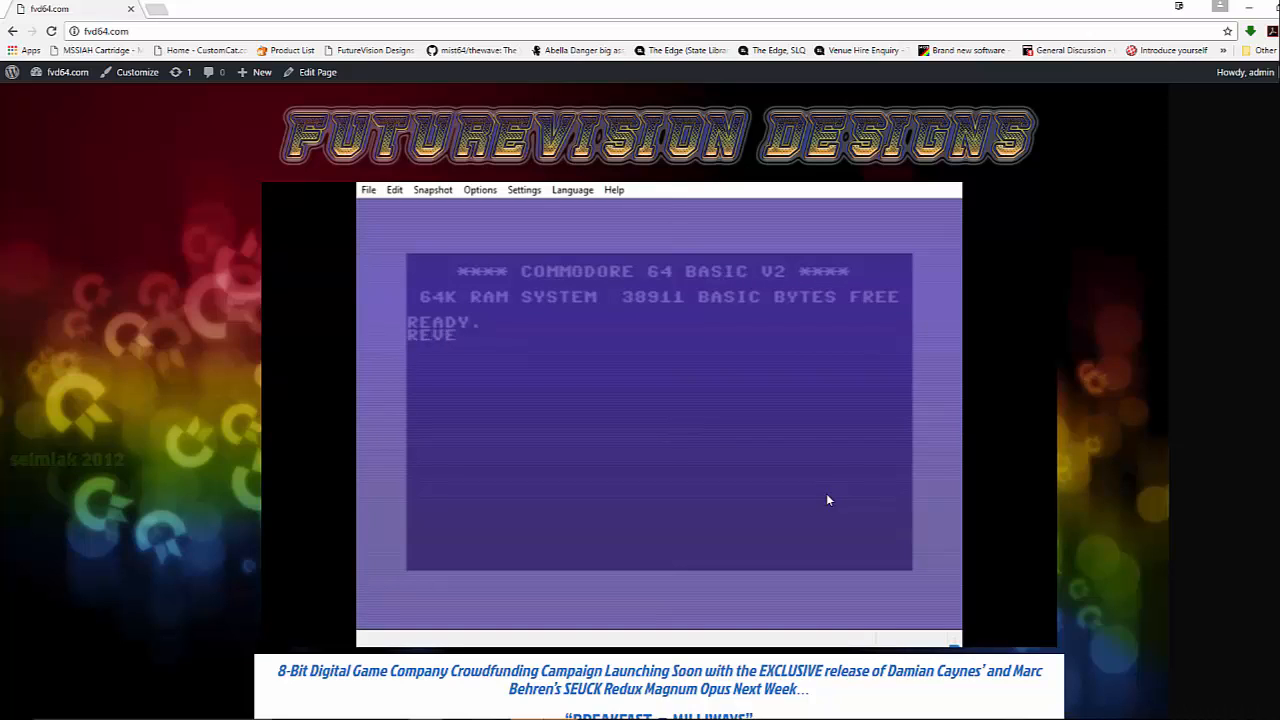
pyautogui.write('RSE ENGINEERED COMP')
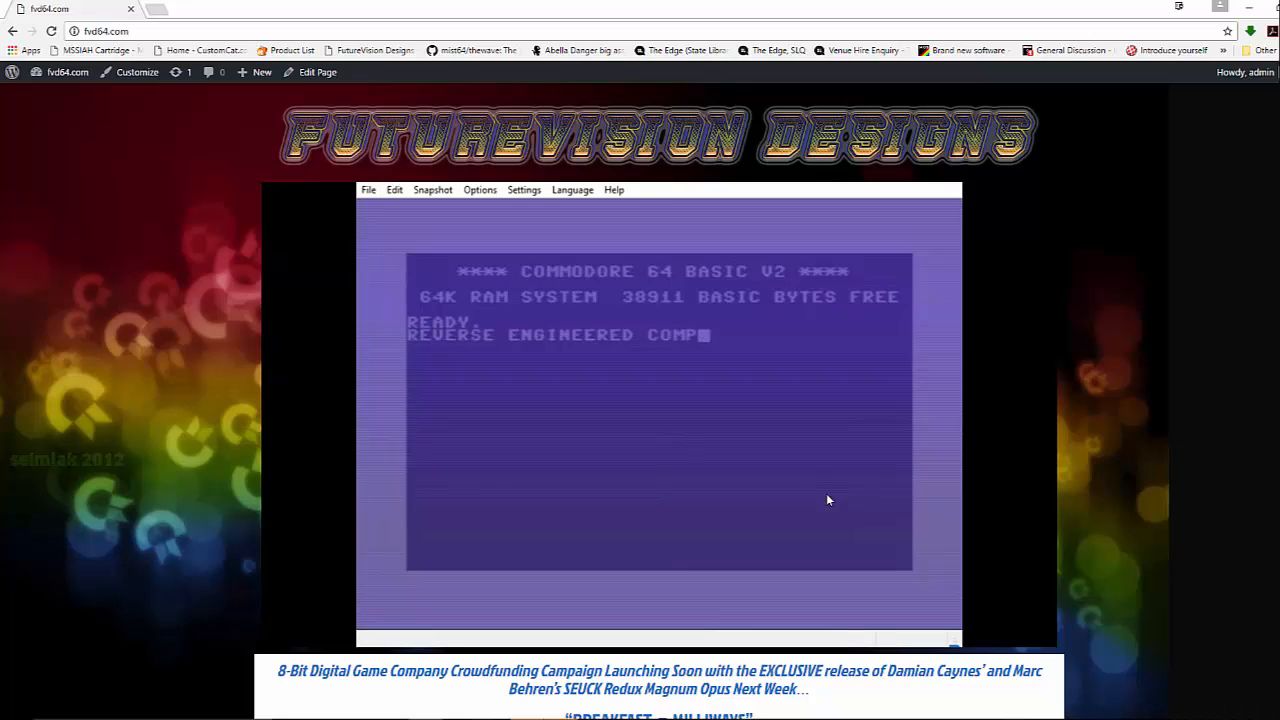
pyautogui.write('ANY IM')
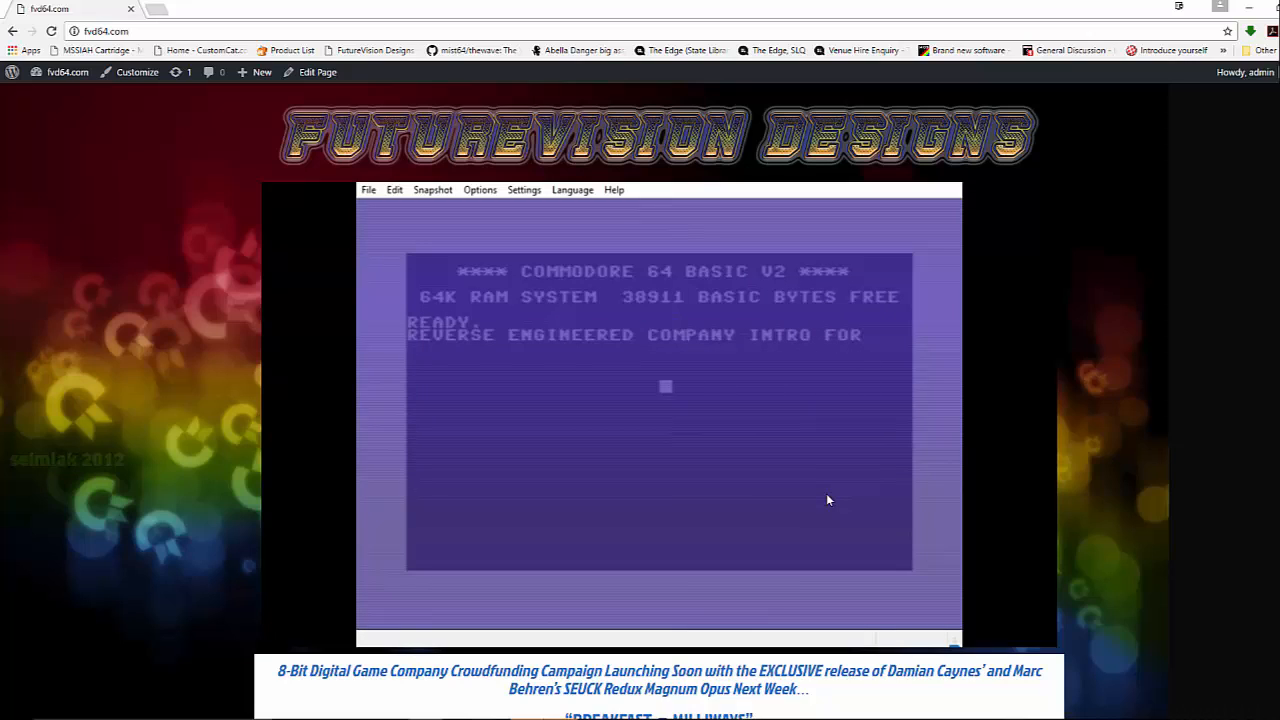
pyautogui.write('FUTUTR')
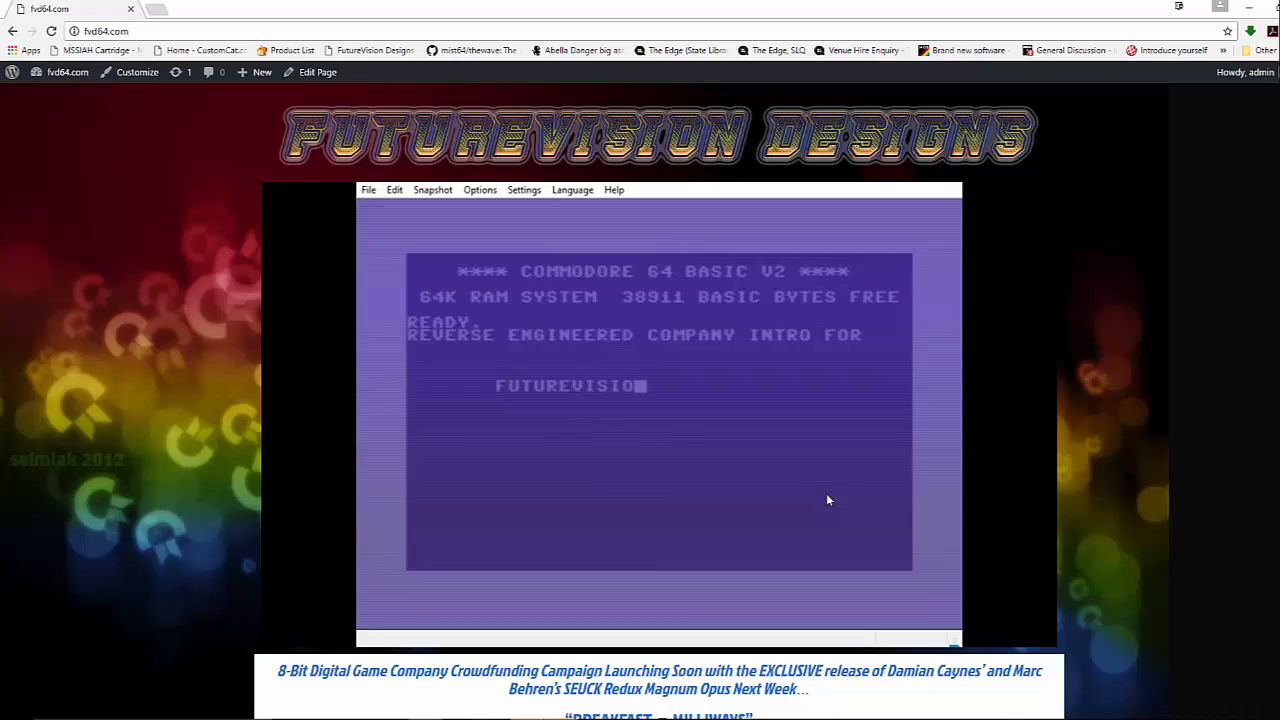
pyautogui.write('DESIGNS!!!')
pyautogui.click(658, 436)
pyautogui.write('L"')
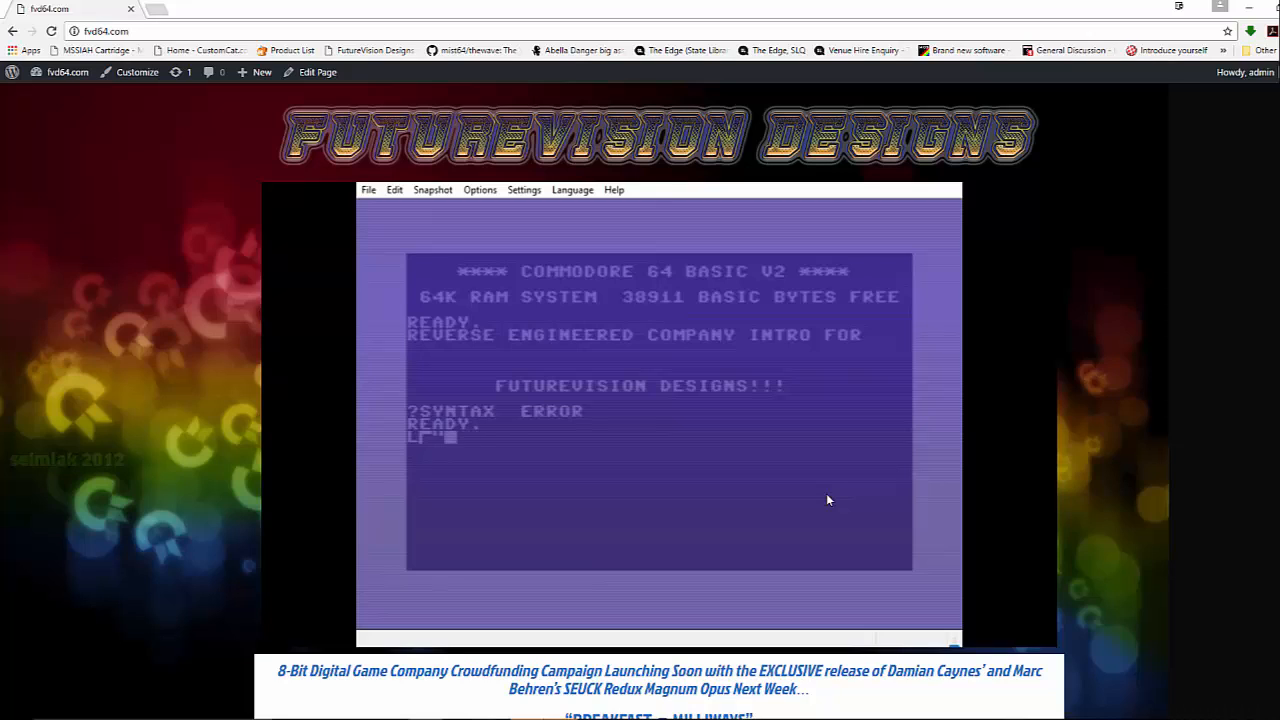
pyautogui.write('FVD')
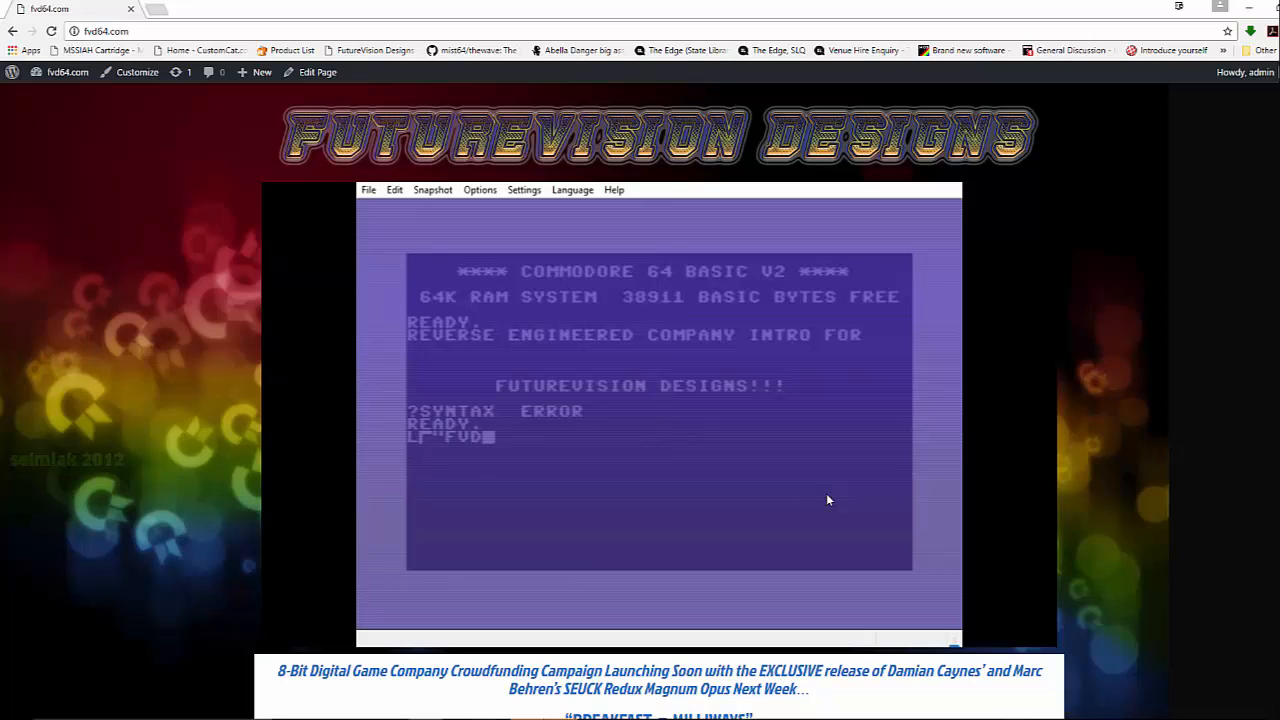
pyautogui.write('REFLEC')
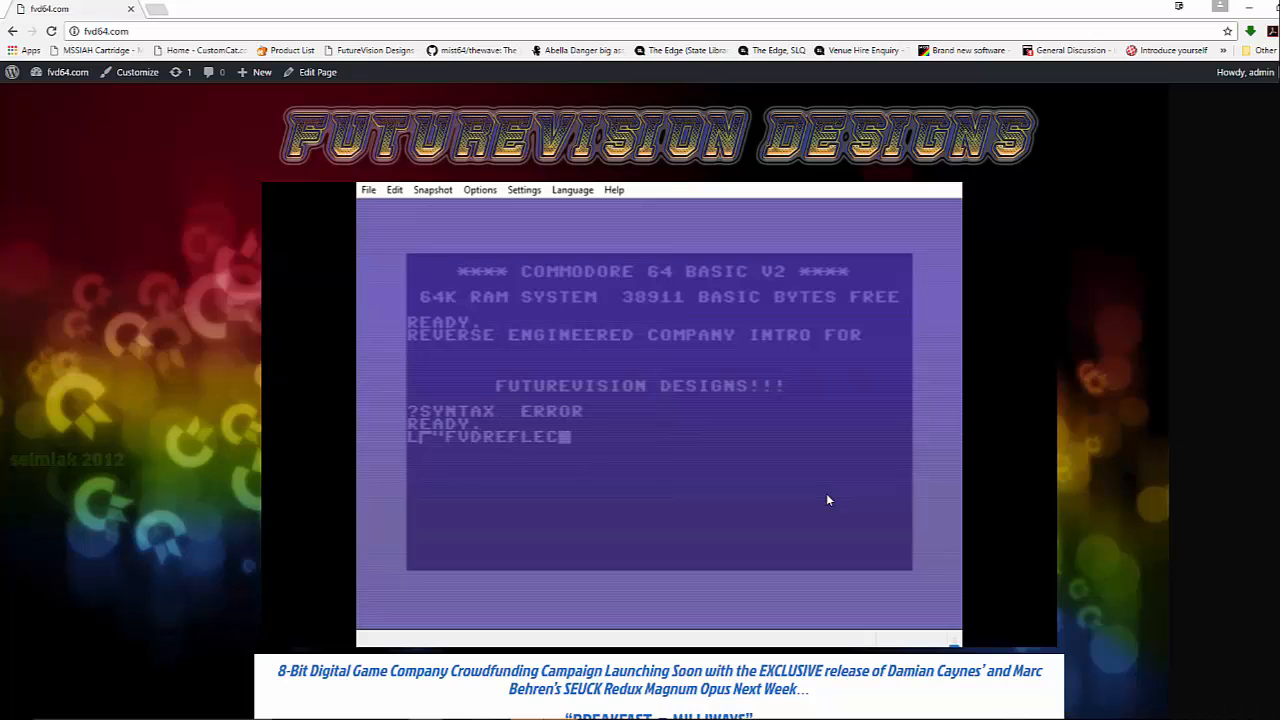
pyautogui.write('TION.OR')
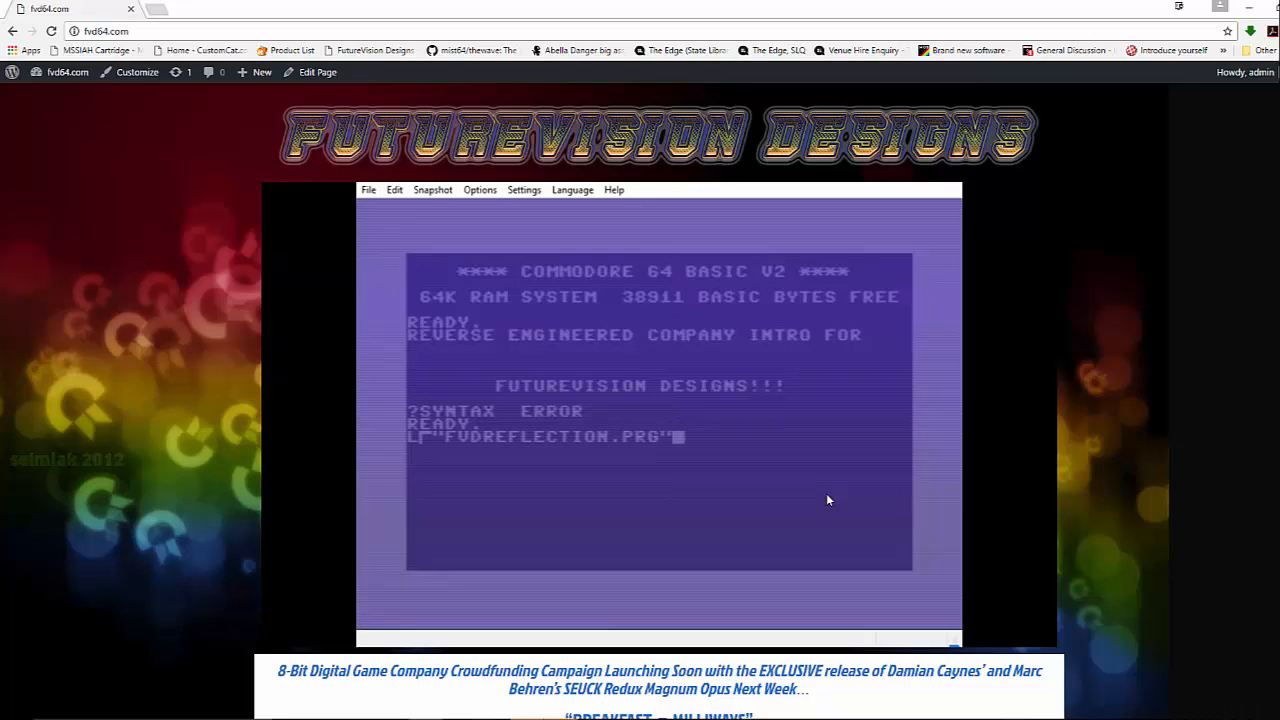
pyautogui.write(',8,1')
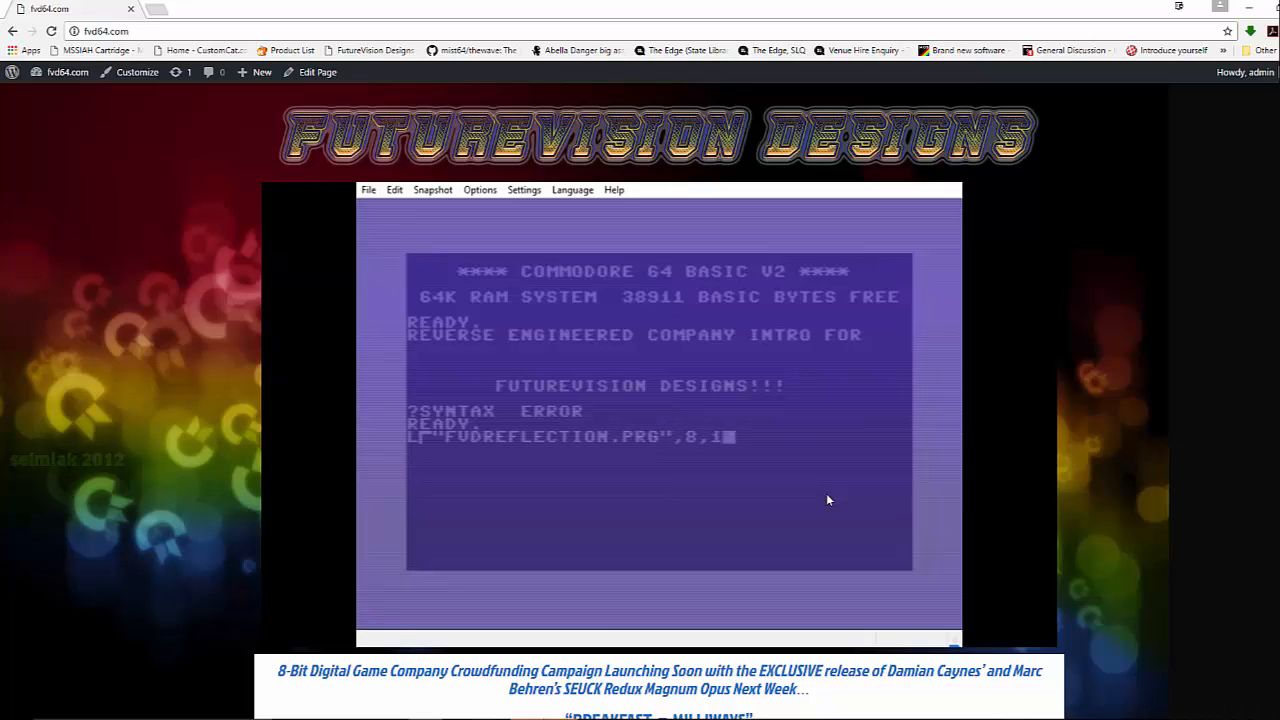